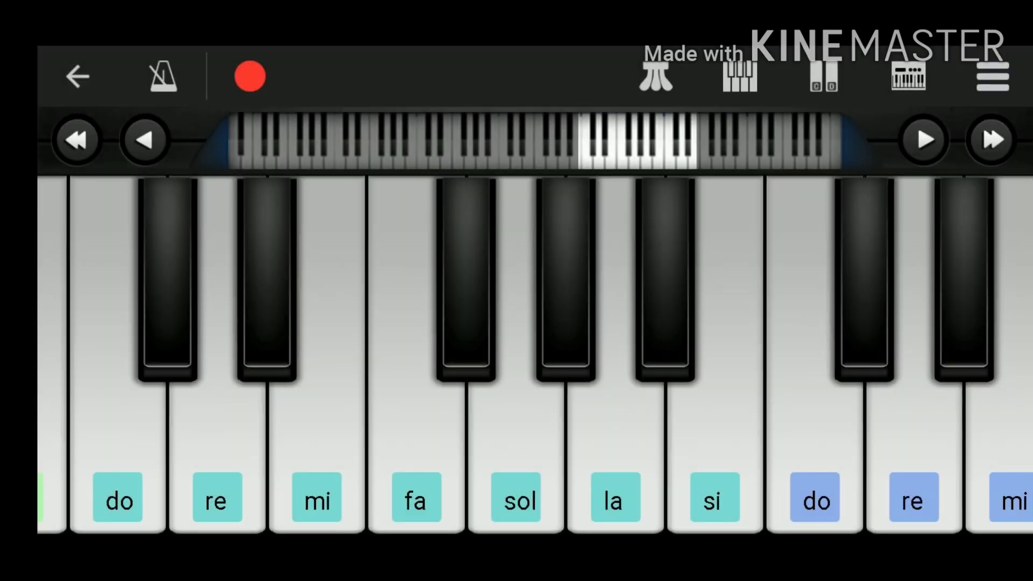
# Show C4-style note names such as C5 and D5 on the keys
pyautogui.click(822, 75)
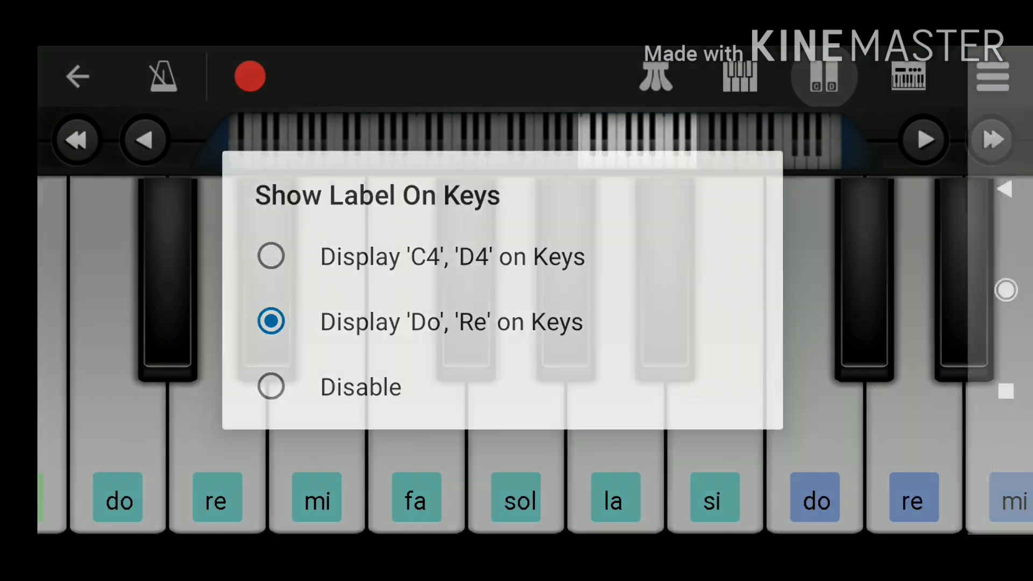
pyautogui.click(270, 256)
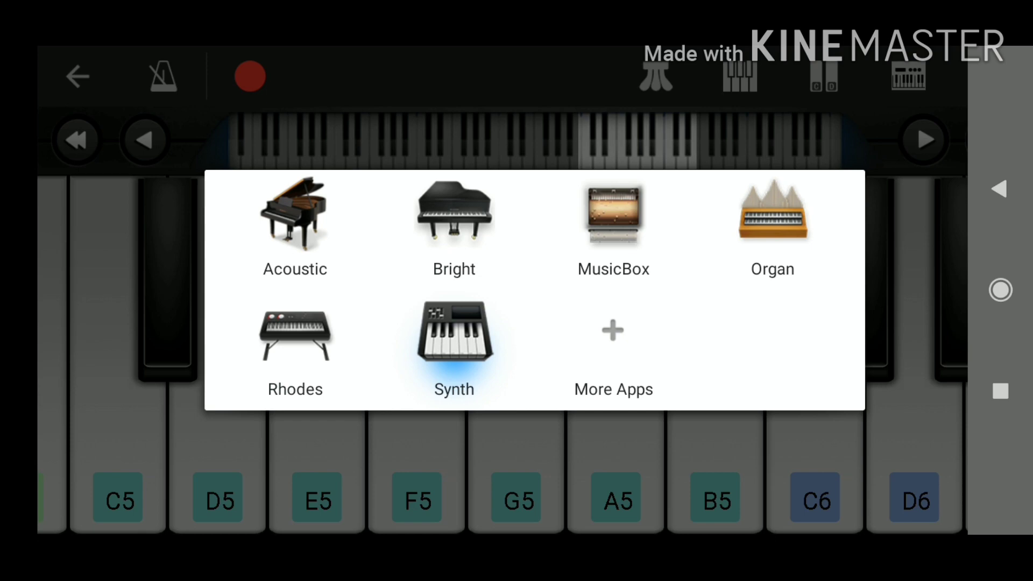
# Choose an instrument sound and play the Happy Birthday opening notes, including A#5 and D#5
pyautogui.click(453, 342)
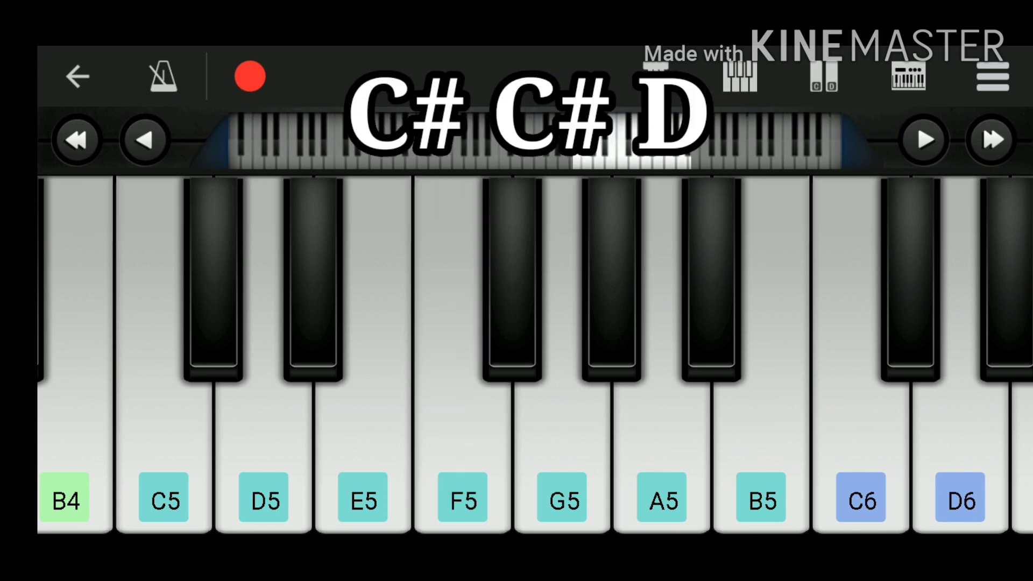
pyautogui.click(217, 277)
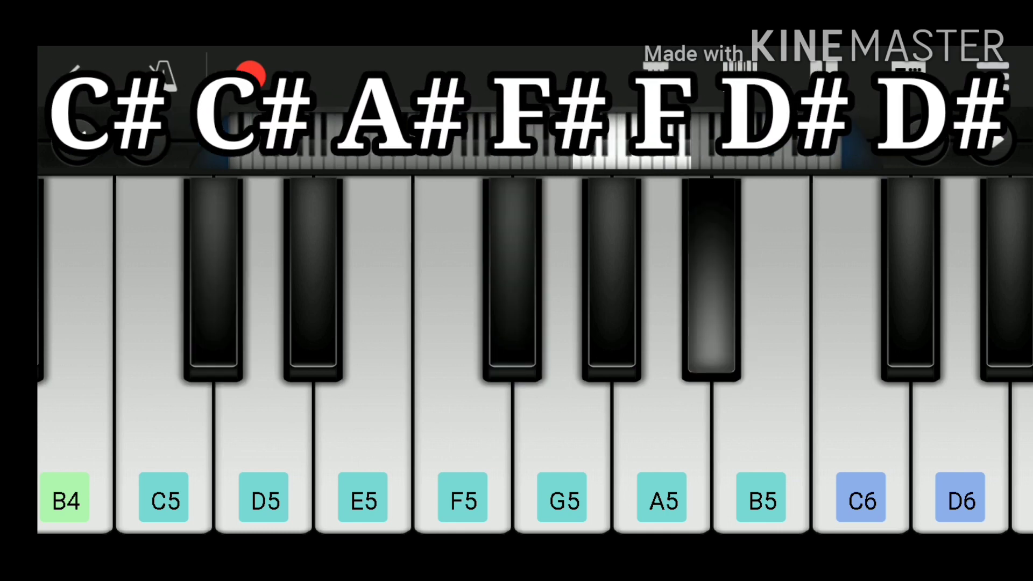
pyautogui.click(461, 428)
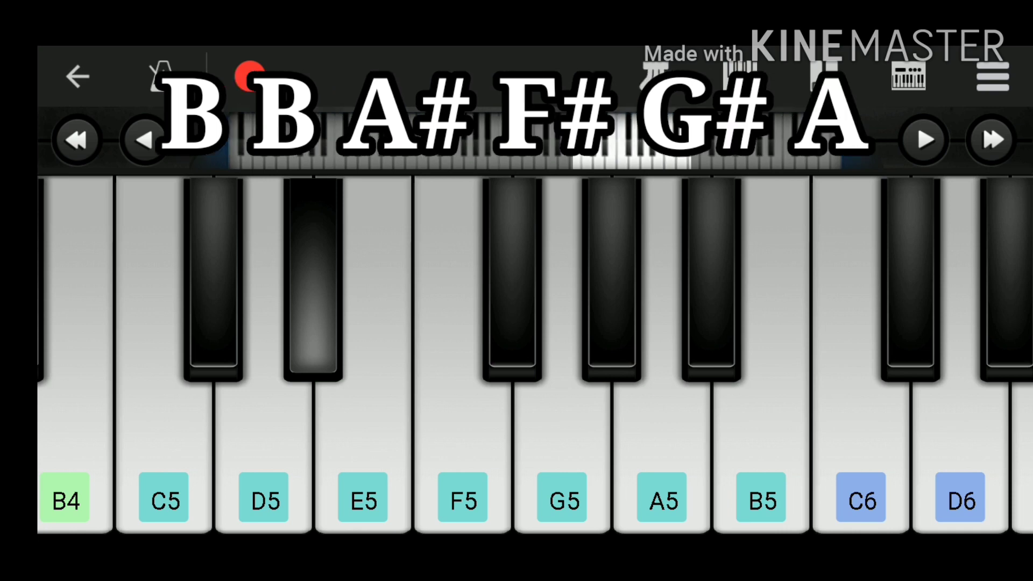
pyautogui.click(711, 283)
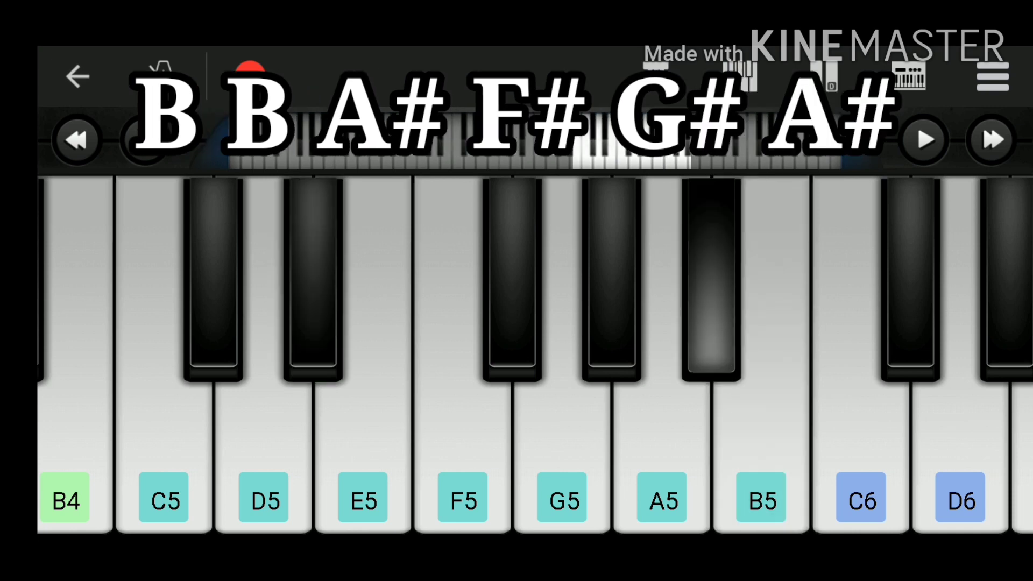